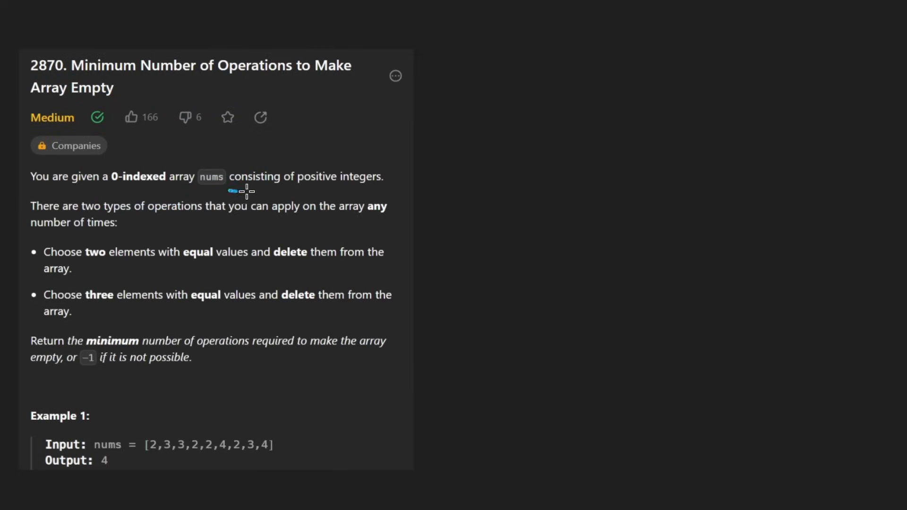
Mark the nums array [2,3,3,2,2,4,2,3,4] in the problem statement
drag(228, 191, 364, 191)
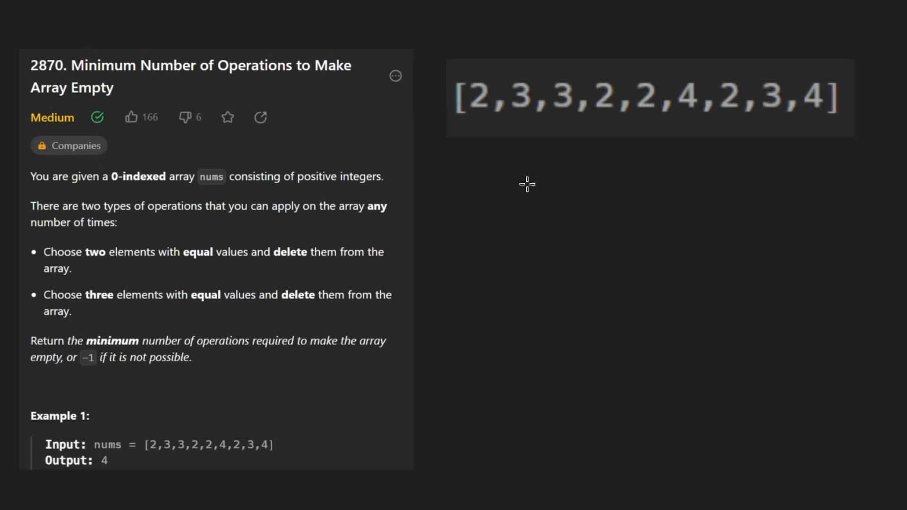
mouse_move(468, 116)
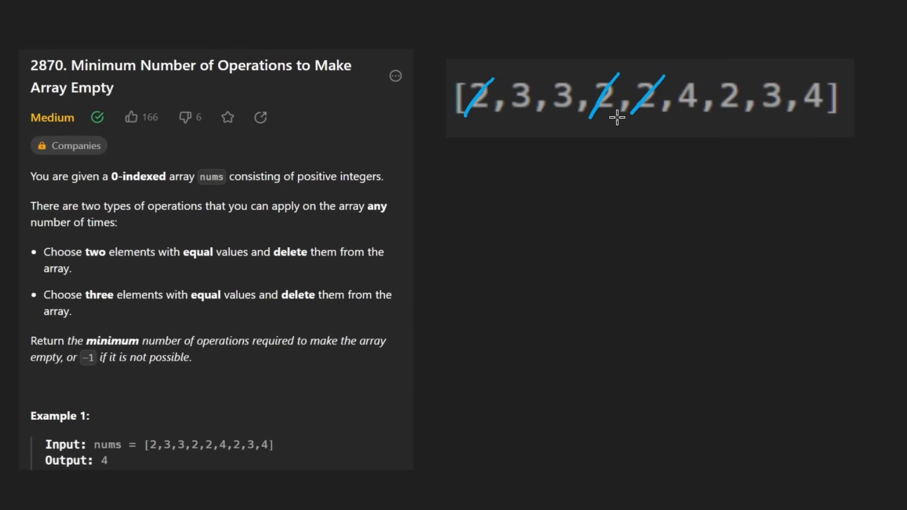
mouse_move(592, 136)
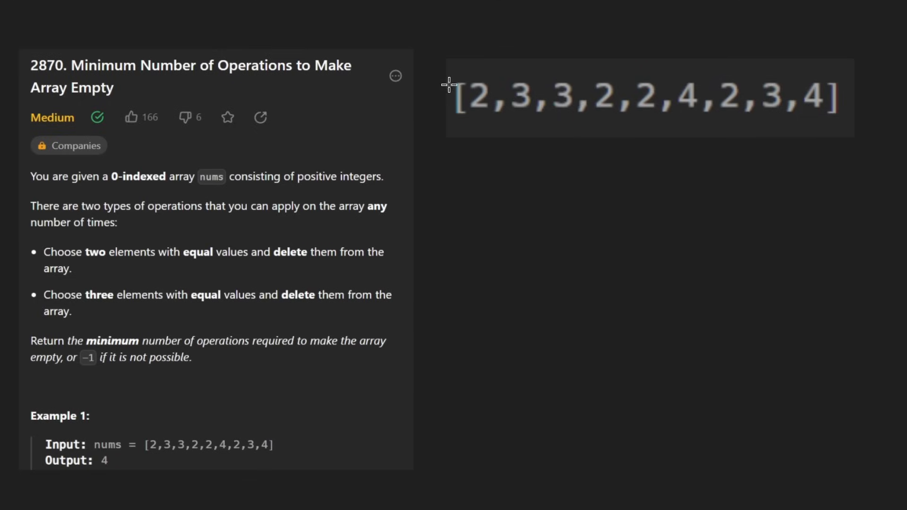
drag(457, 69, 446, 122)
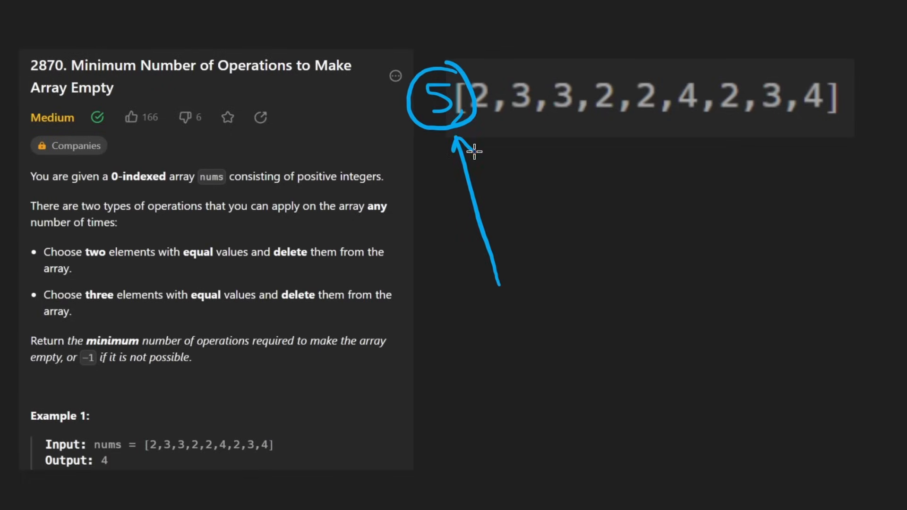
drag(399, 54, 471, 139)
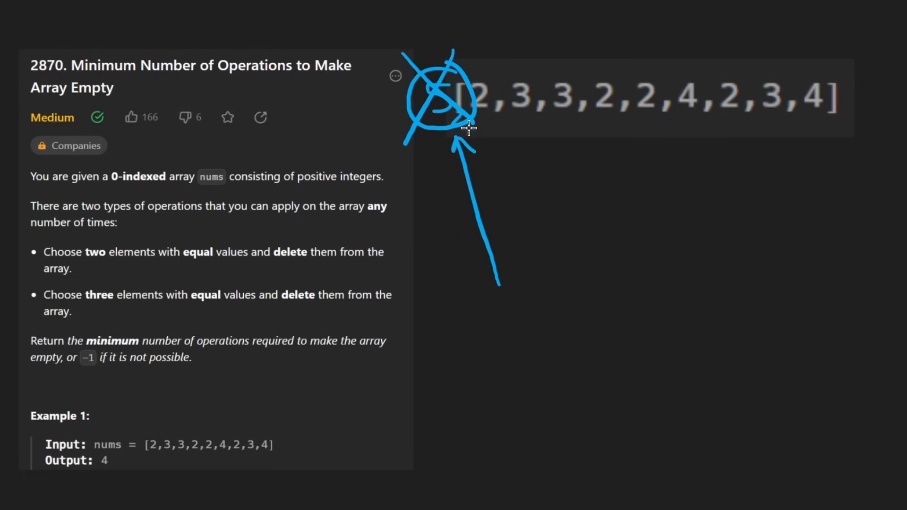
drag(309, 323, 406, 325)
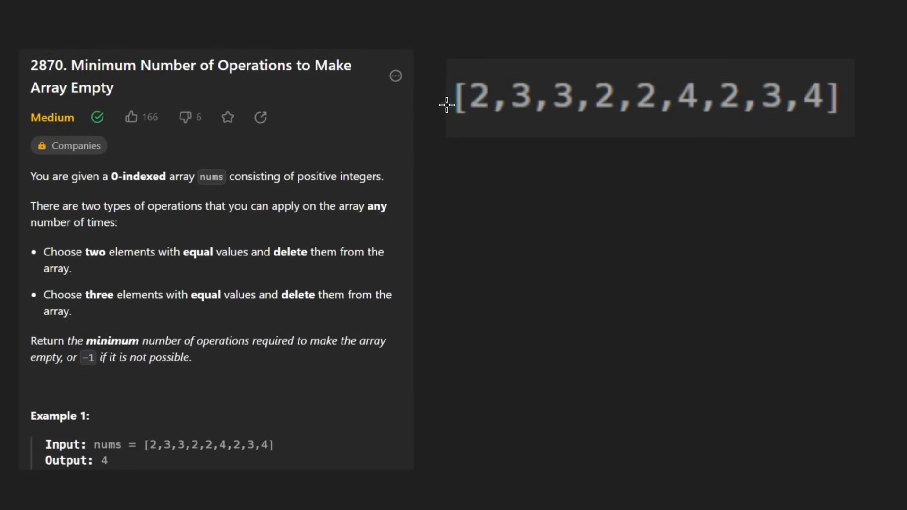
drag(446, 98, 833, 100)
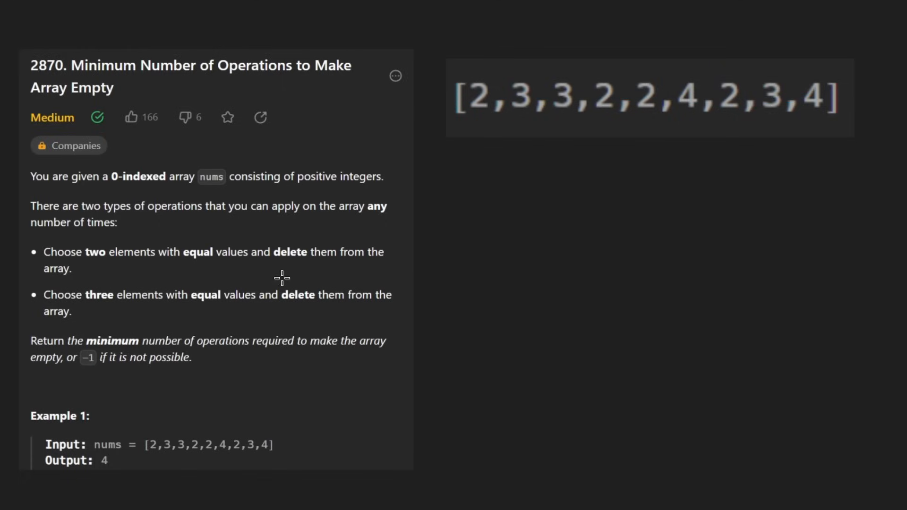
mouse_move(473, 108)
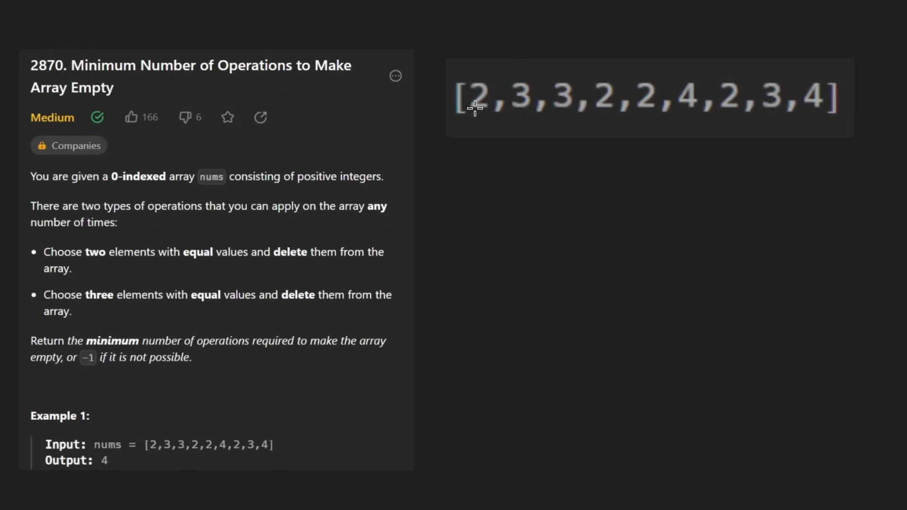
Strike through the 2s, 4s and 3s in the example array, then circle 4
drag(463, 121, 500, 75)
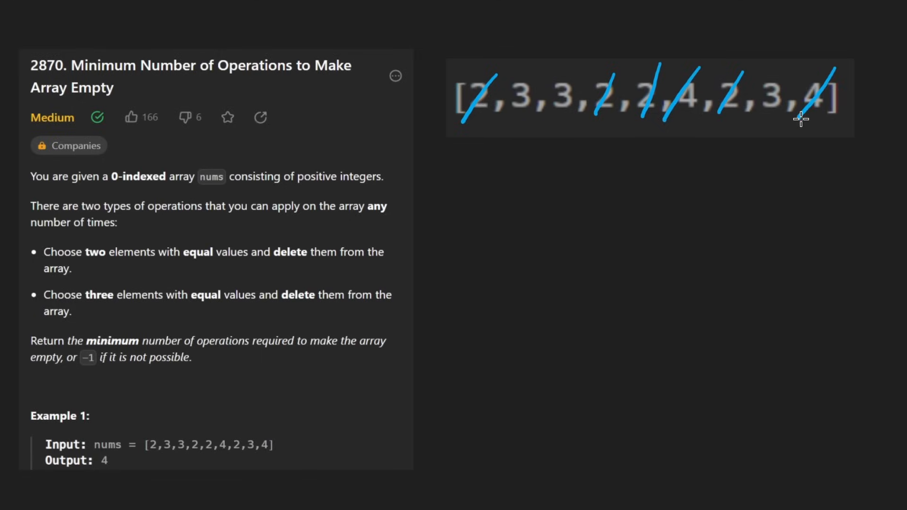
drag(505, 116, 558, 116)
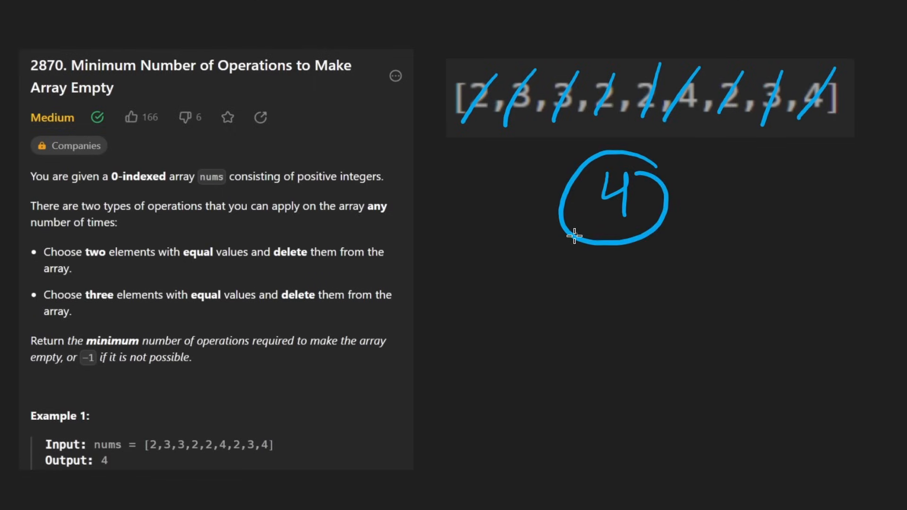
drag(570, 234, 113, 443)
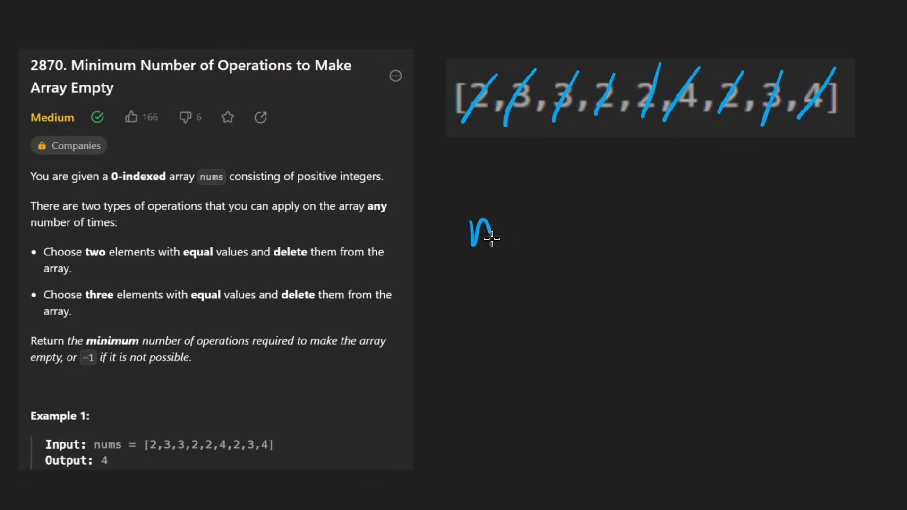
Handwrite 'n → count' below the array with a line drawn above it
drag(509, 231, 642, 231)
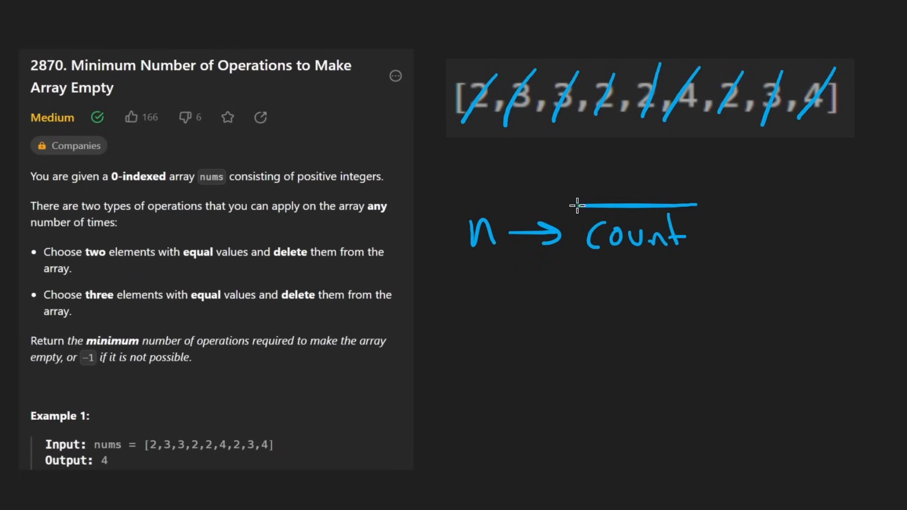
drag(584, 202, 688, 423)
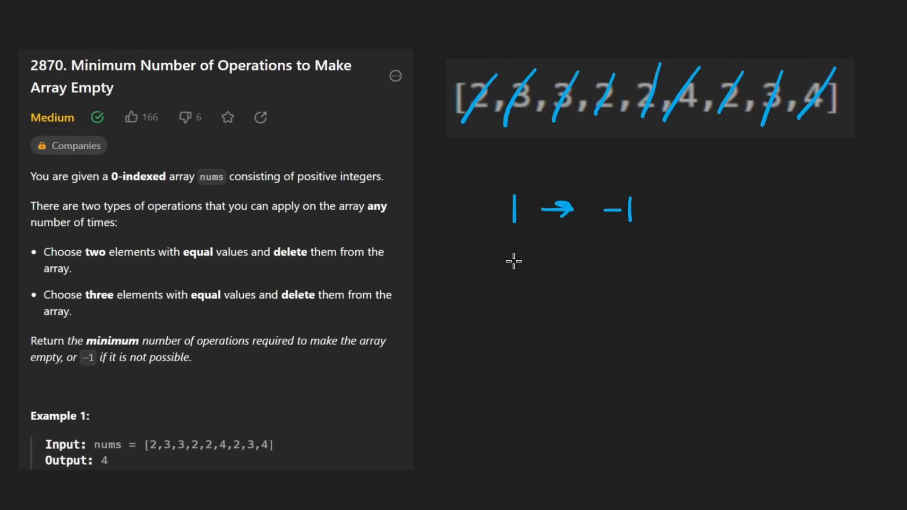
Write table rows 2 → 1 and 3 → 1, and start the row for count 4
drag(510, 275, 578, 275)
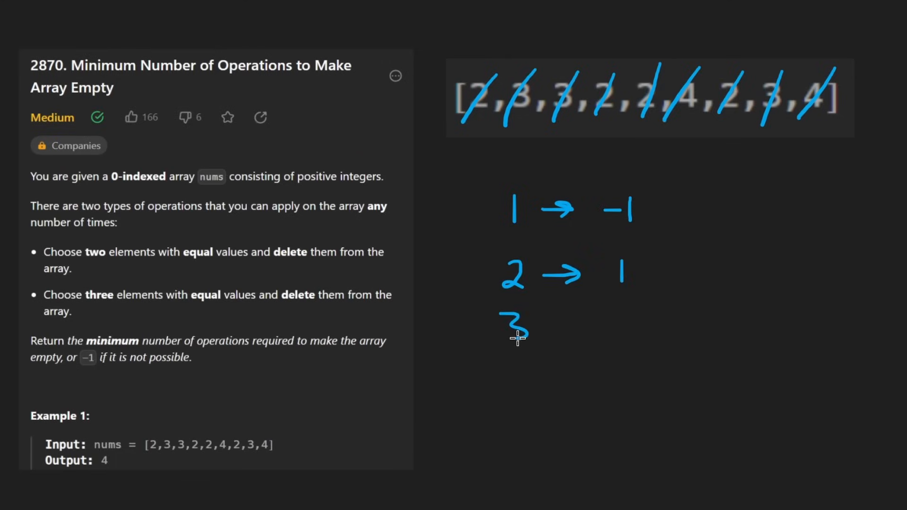
drag(543, 327, 621, 327)
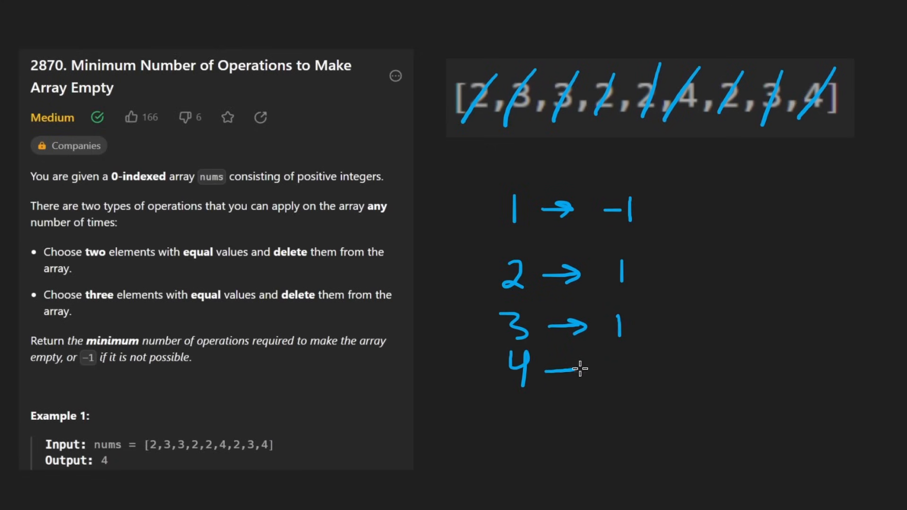
drag(543, 368, 590, 369)
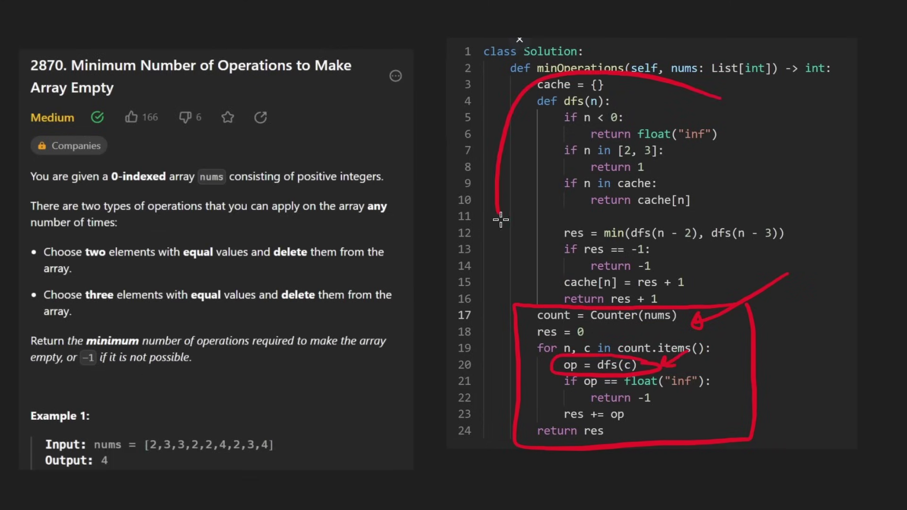
Circle op = dfs(c) inside the boxed Counter loop in red
drag(503, 214, 703, 84)
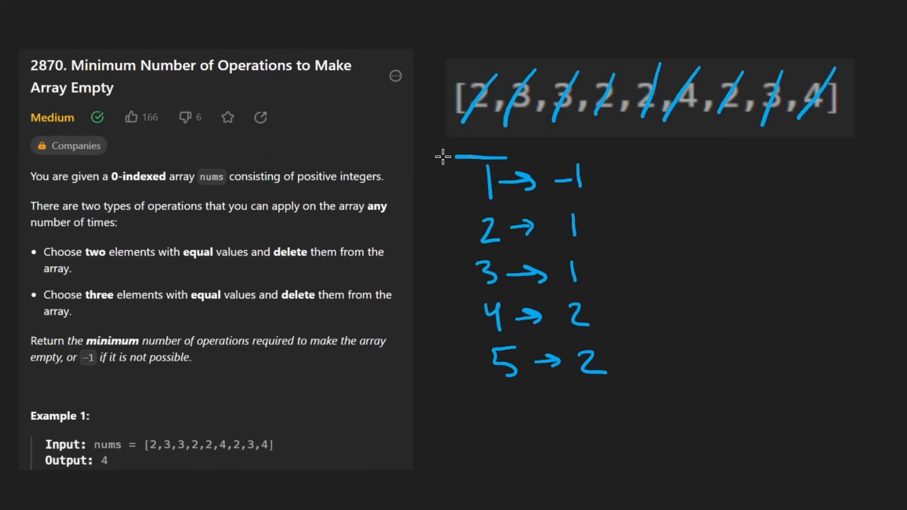
Correct the table so counts 1–5 map to -1, 1, 1, 2 and 2
drag(439, 156, 521, 394)
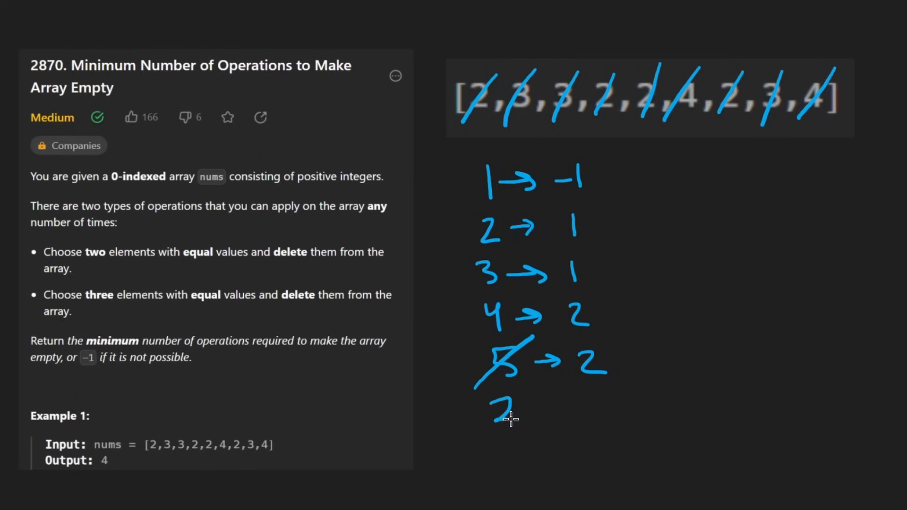
drag(503, 405, 509, 440)
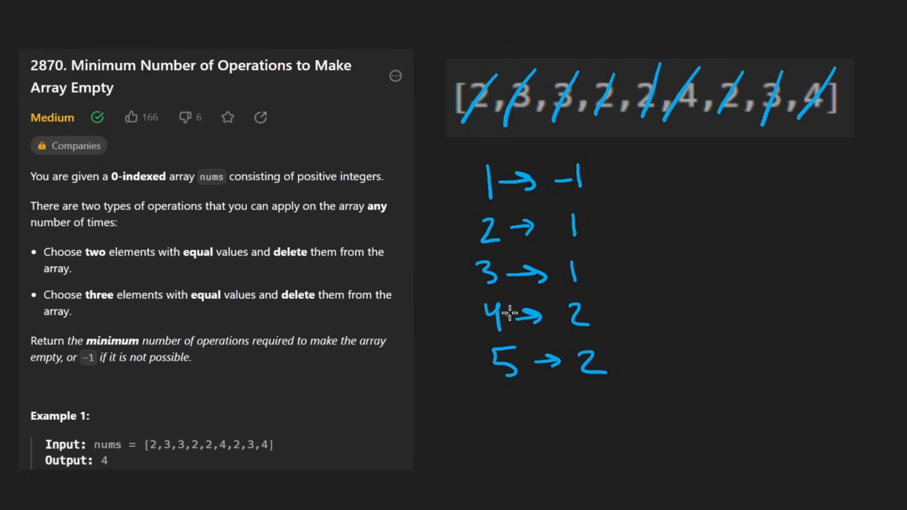
mouse_move(566, 324)
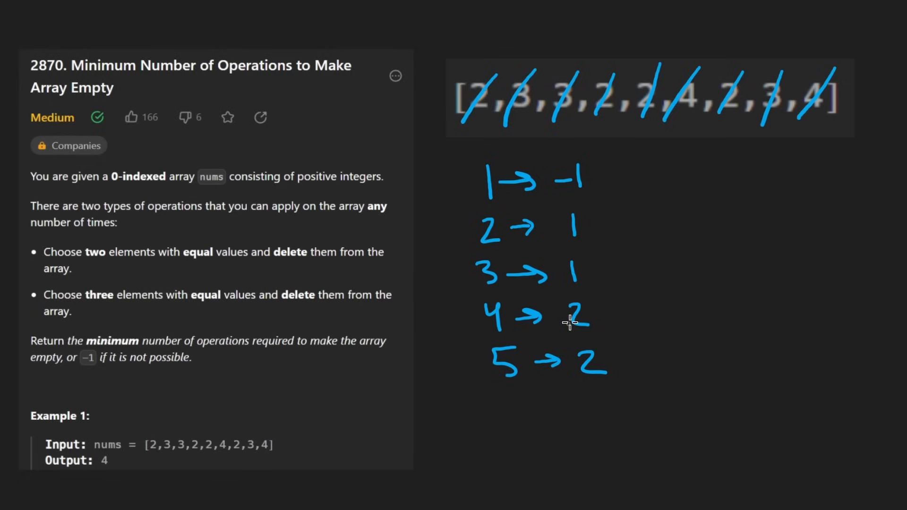
drag(665, 226, 734, 265)
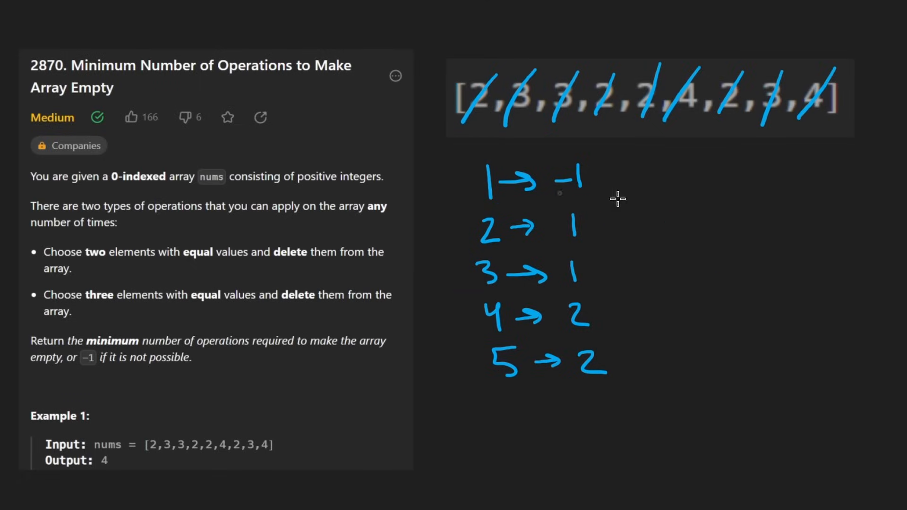
drag(613, 222, 621, 359)
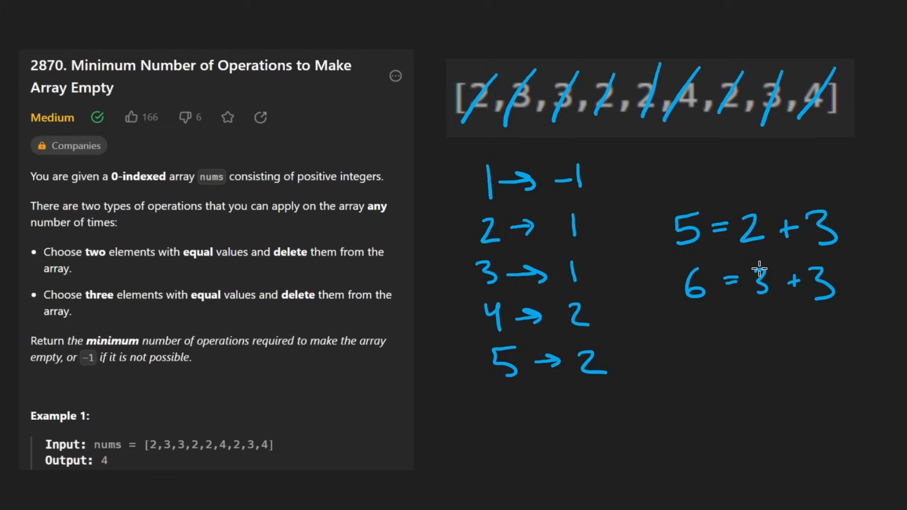
Write 6 = 3+3 and begin breaking 7 into 2s and 3s
drag(659, 255, 861, 318)
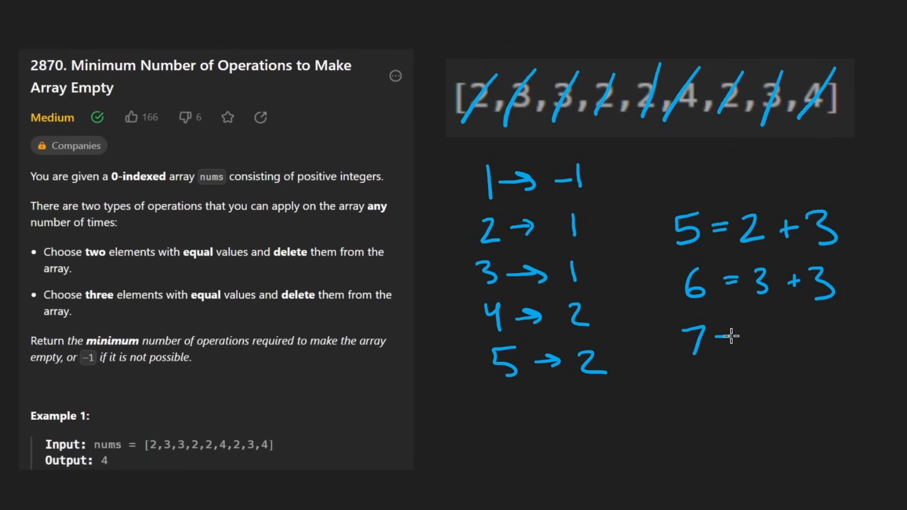
drag(711, 338, 732, 339)
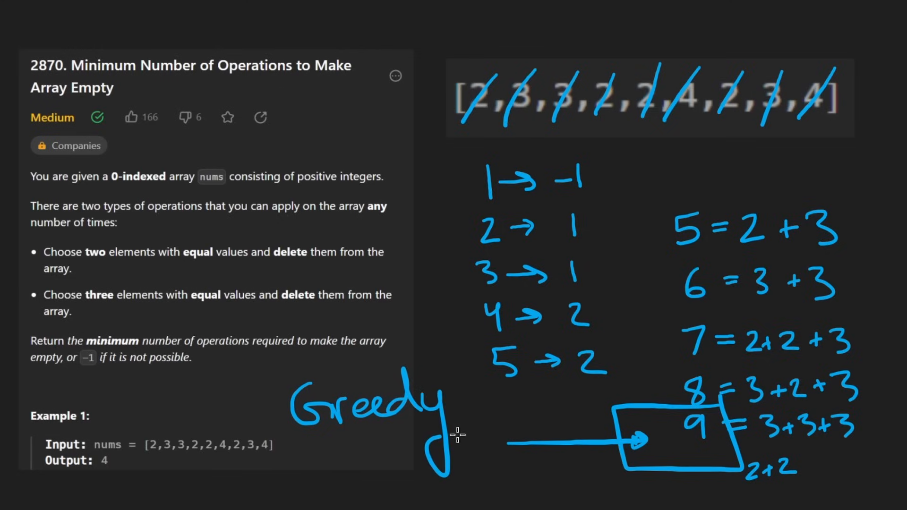
mouse_move(596, 405)
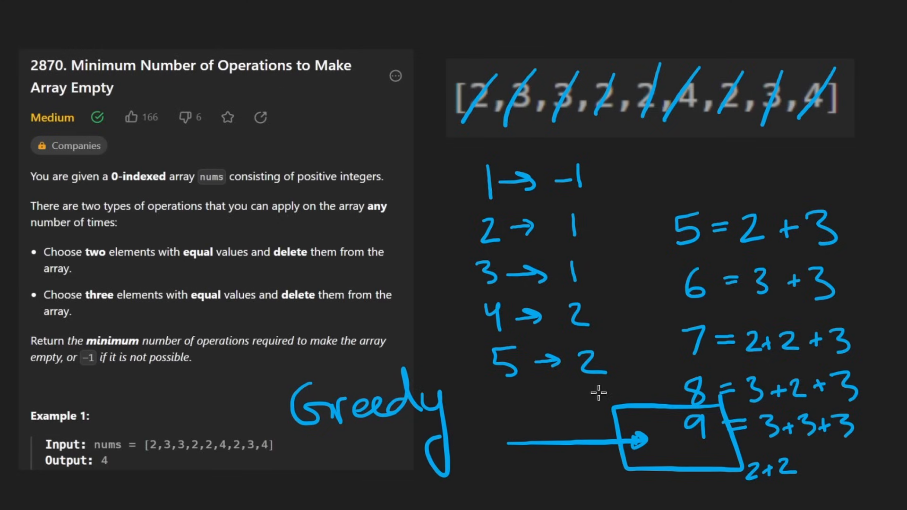
Erase the Greedy note, its arrow and the box around 9
drag(642, 364, 642, 396)
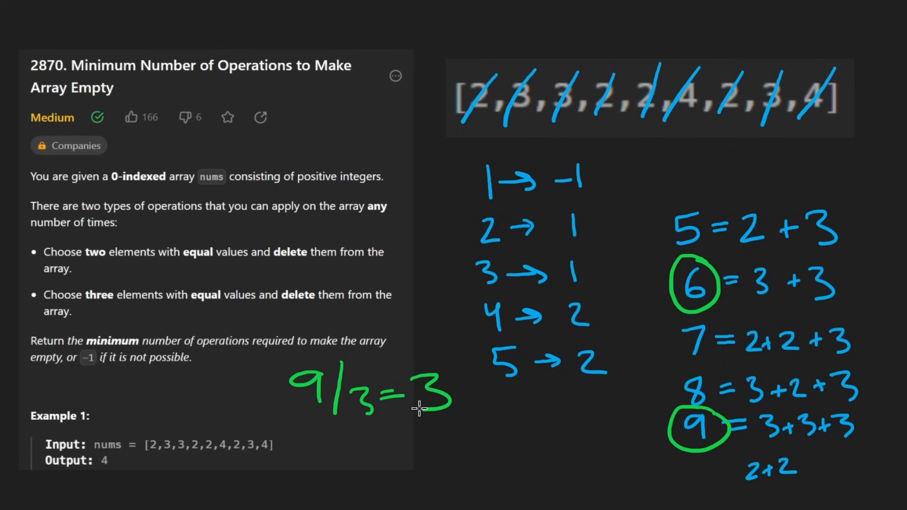
mouse_move(395, 394)
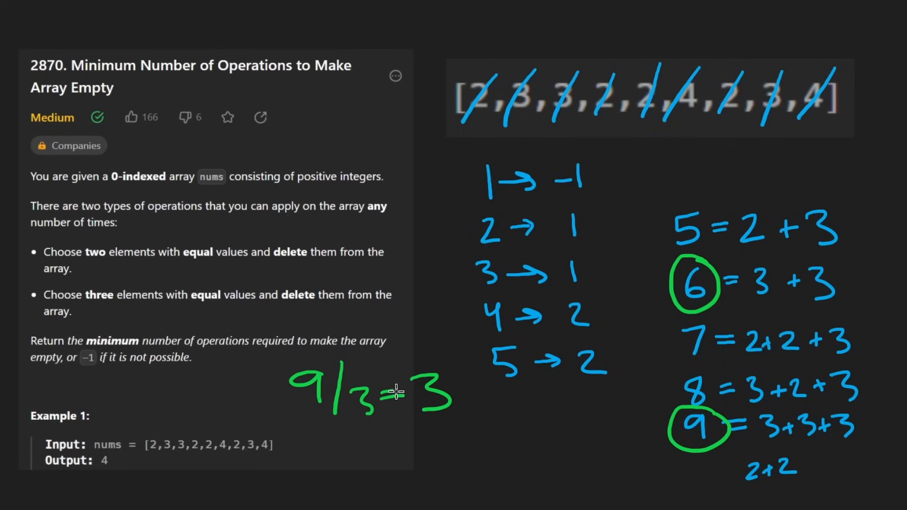
mouse_move(309, 412)
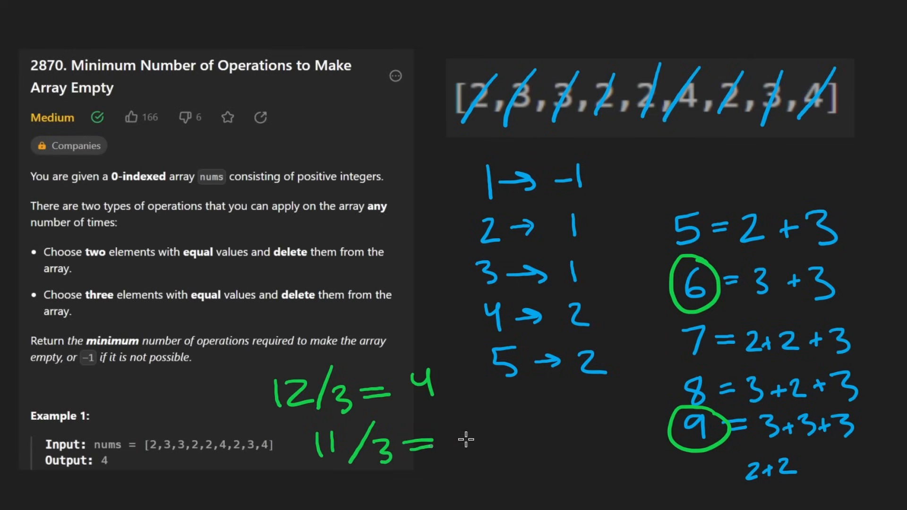
mouse_move(454, 441)
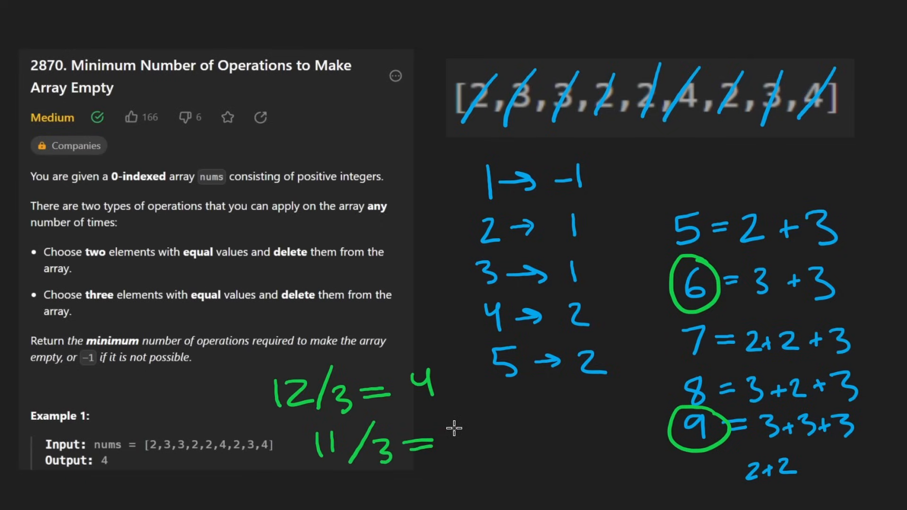
mouse_move(413, 445)
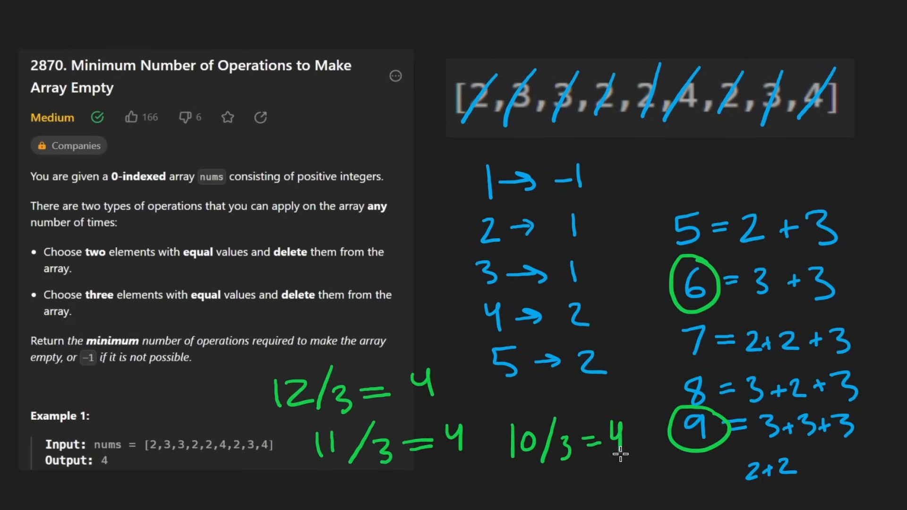
mouse_move(527, 448)
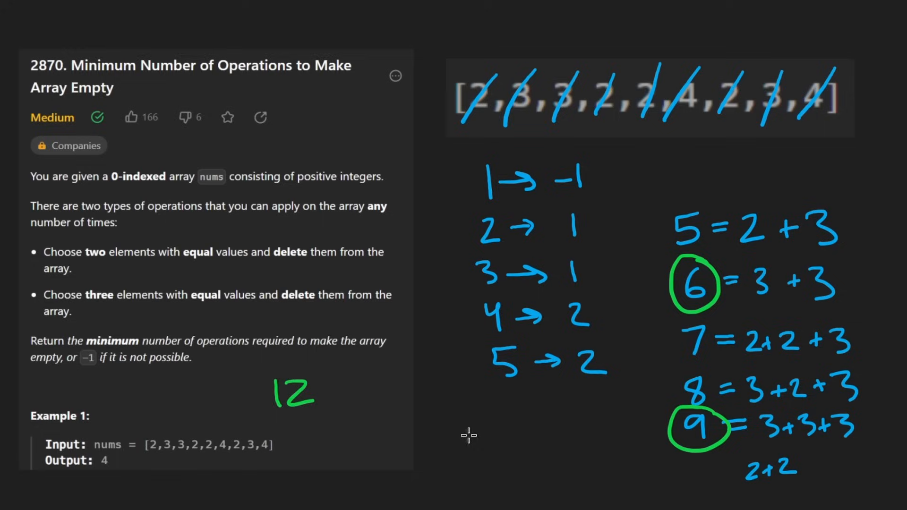
Write 100 as a larger count and work out 100 ÷ 3 ≈ 3.33 in green
drag(277, 393, 347, 402)
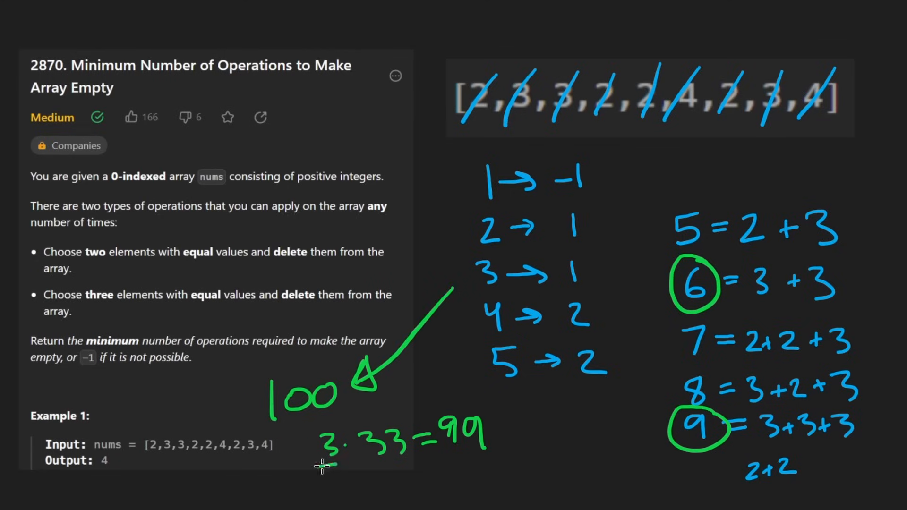
drag(321, 465, 359, 466)
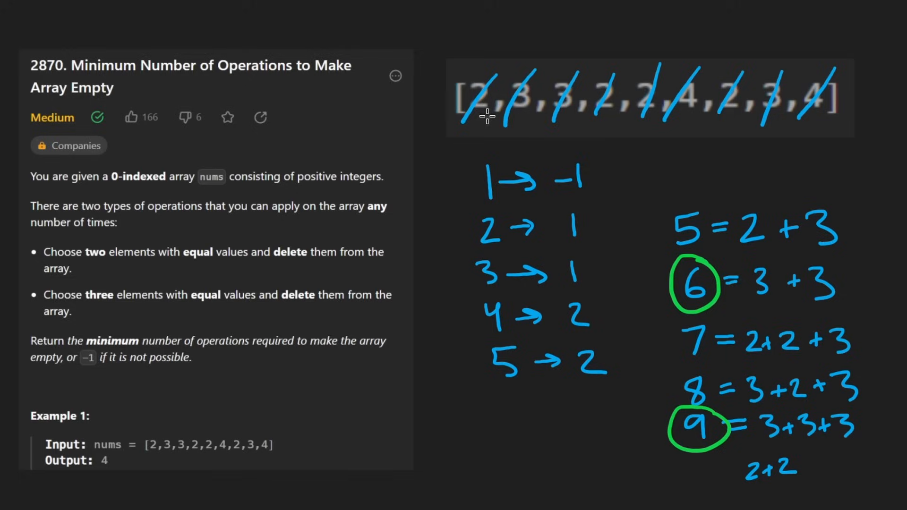
Loop the example array in green and write O(n) beneath the problem text
drag(463, 127, 775, 75)
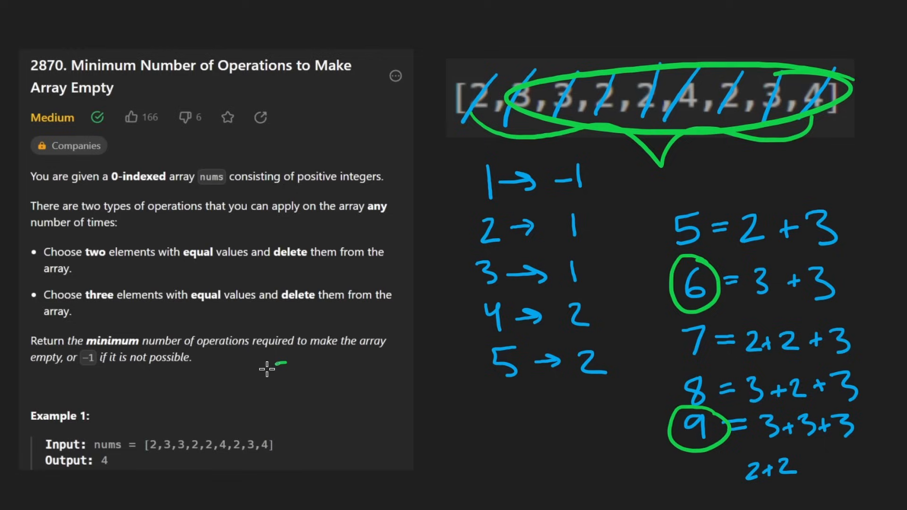
drag(273, 370, 338, 420)
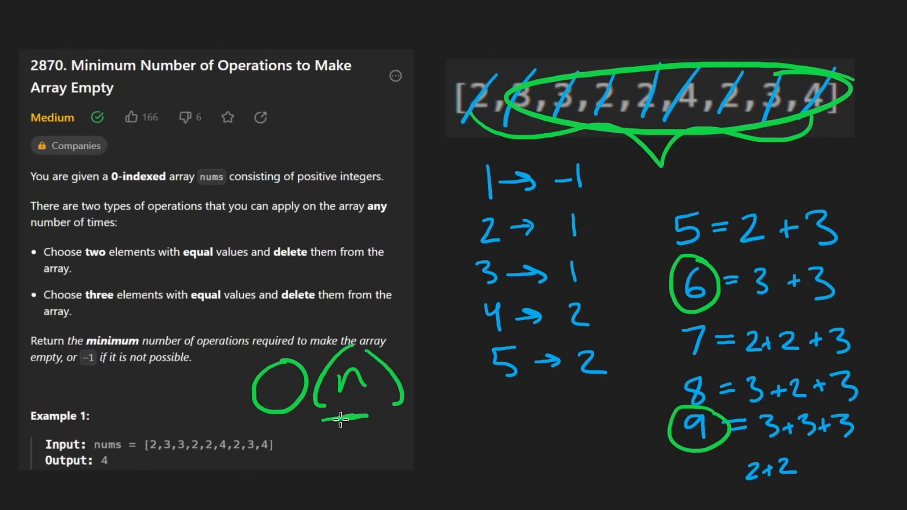
drag(358, 417, 500, 159)
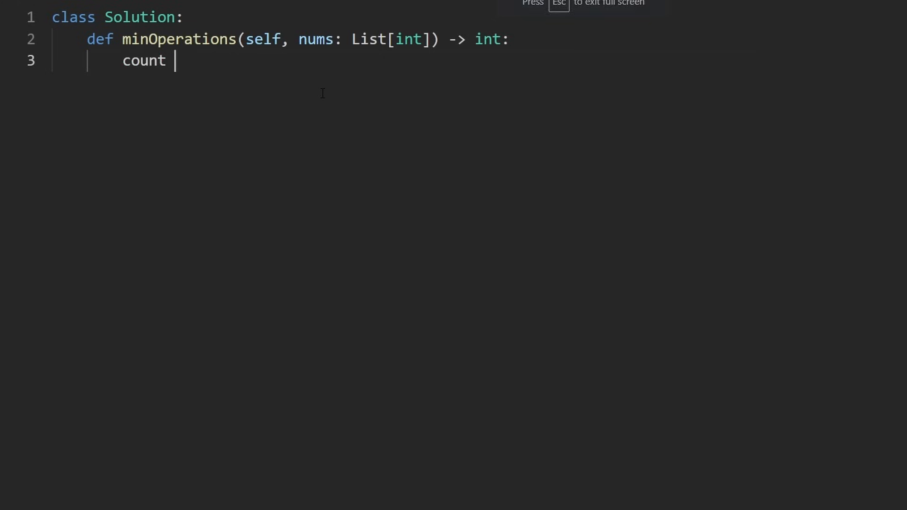
Assign count = Counter(nums) and finish the '# count[n] => c' comment
text(=)
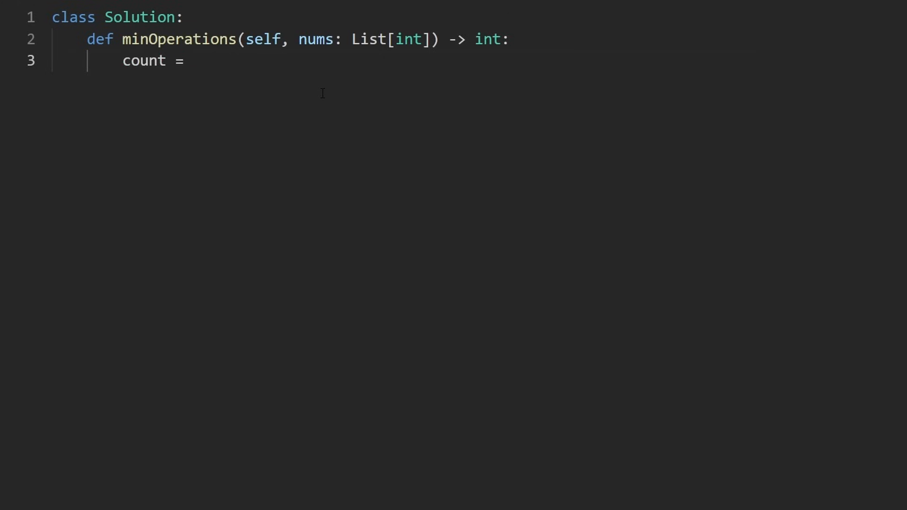
double_click(316, 38)
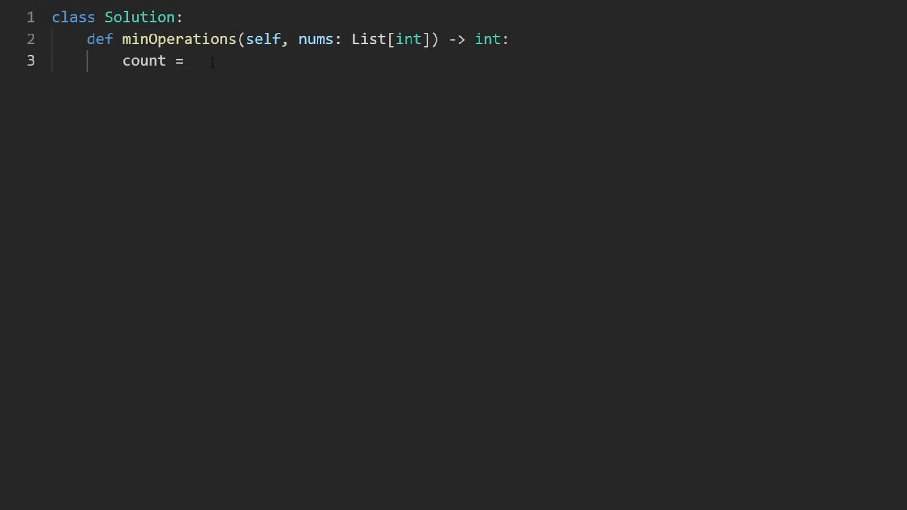
text(Counter())
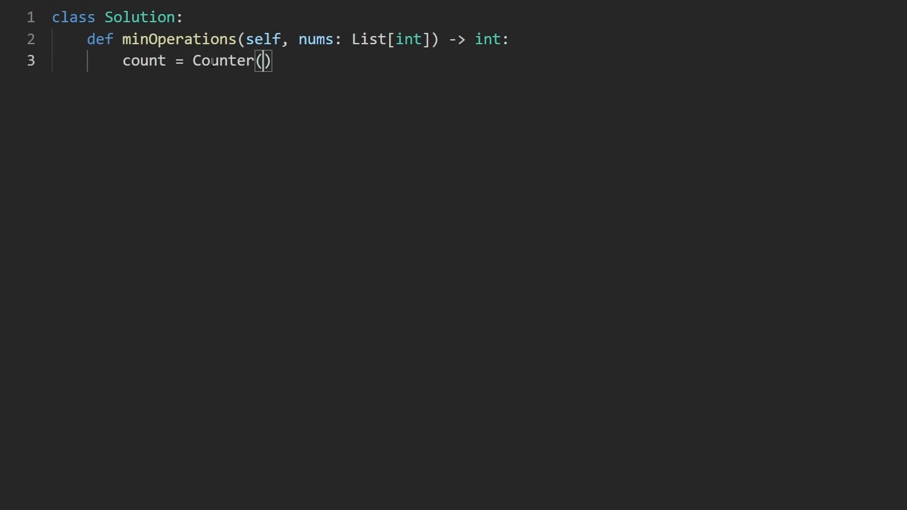
text(nums)
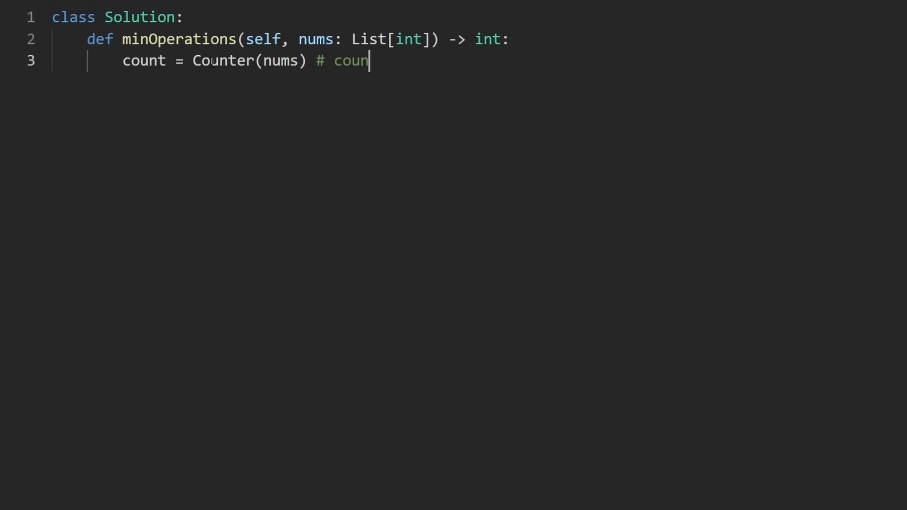
text(t[n] => c)
text(f)
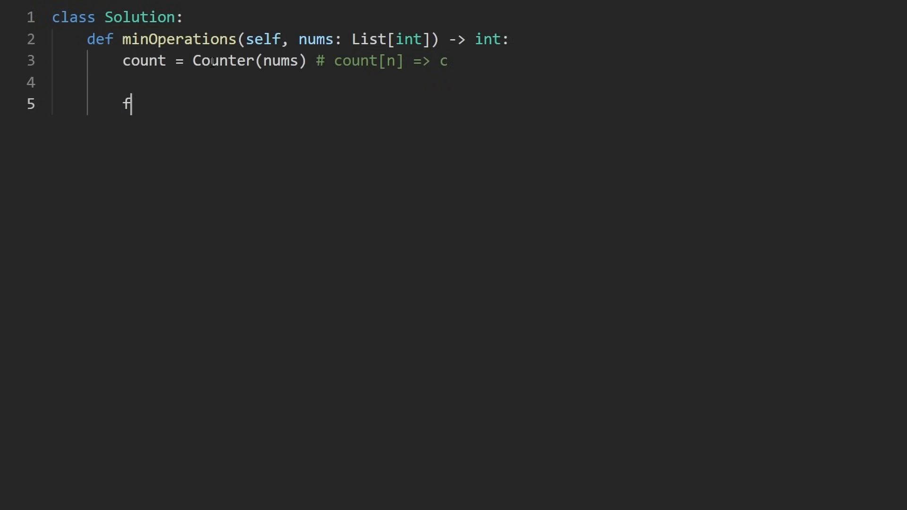
Start the loop 'for n, c in count.items():' on a new line
text(or)
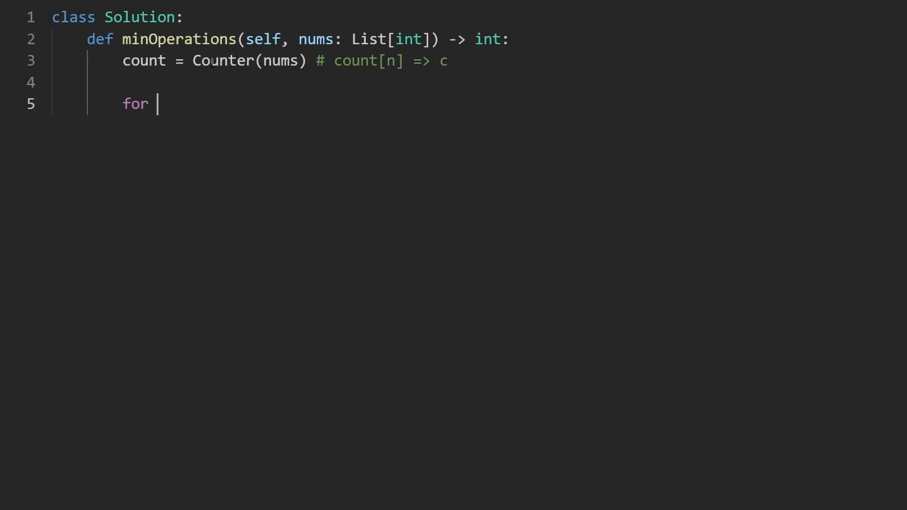
text(n, c)
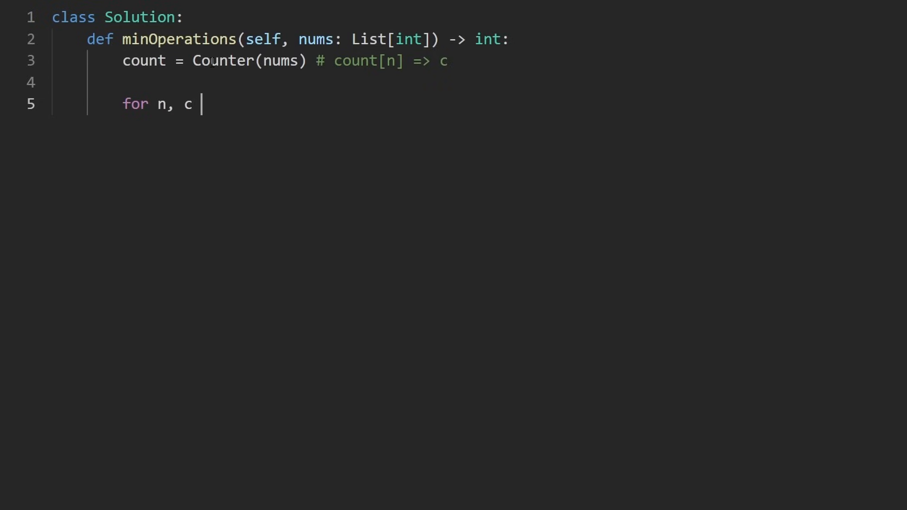
text(in cou)
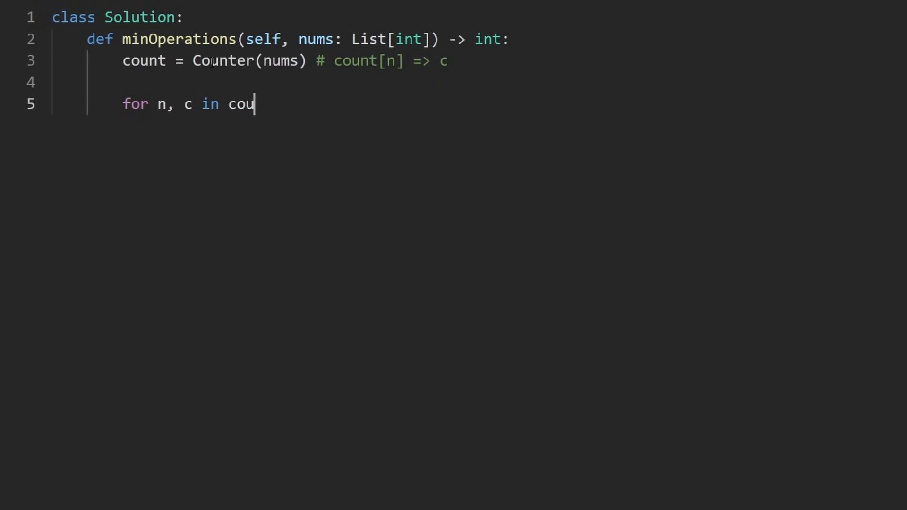
text(nt.items():)
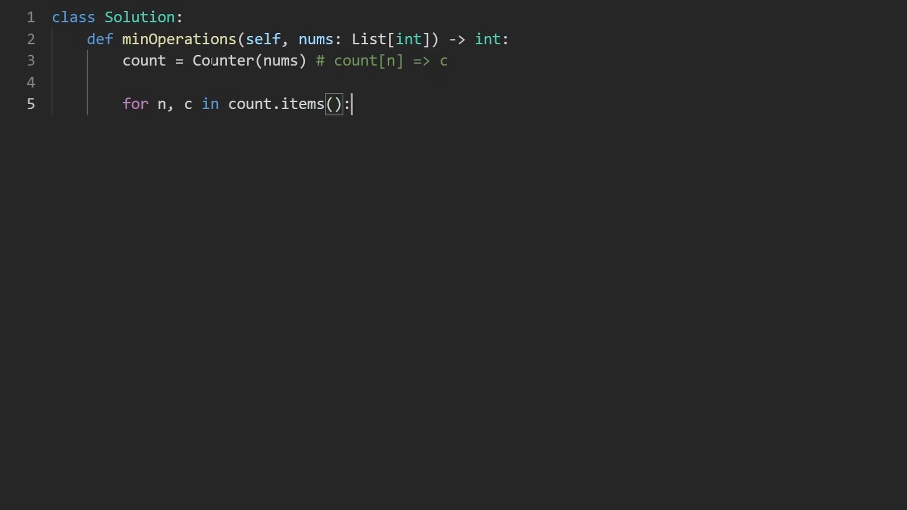
Initialize res = 0 and end the function with 'return res'
text(res)
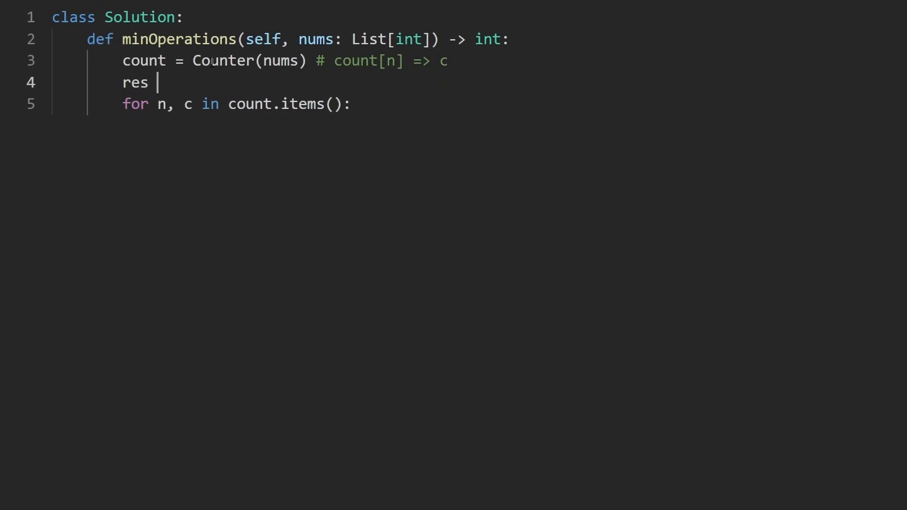
text(= 0)
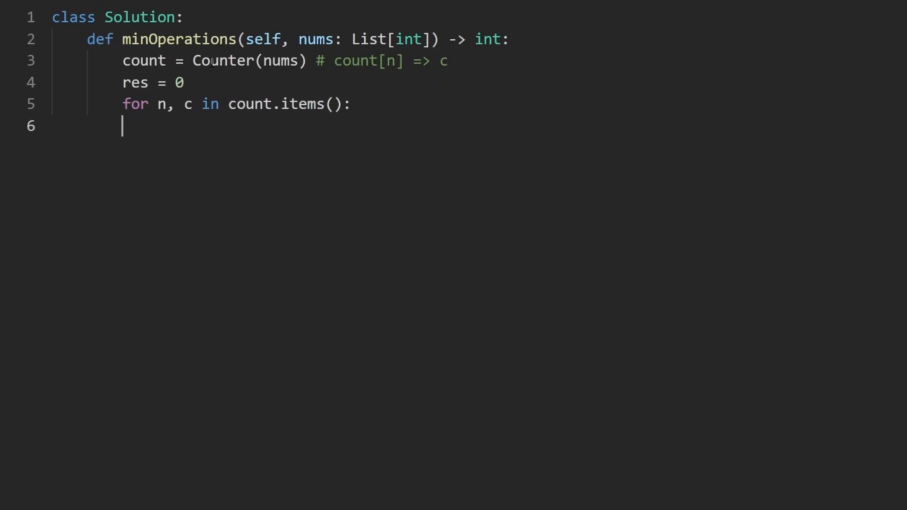
text(return res)
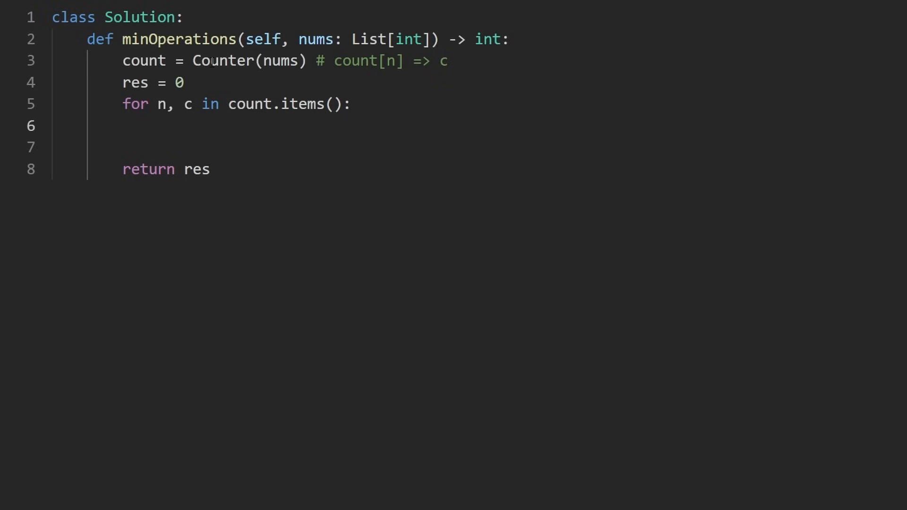
Inside the loop, return -1 when a count c equals 1
text(if c == 0)
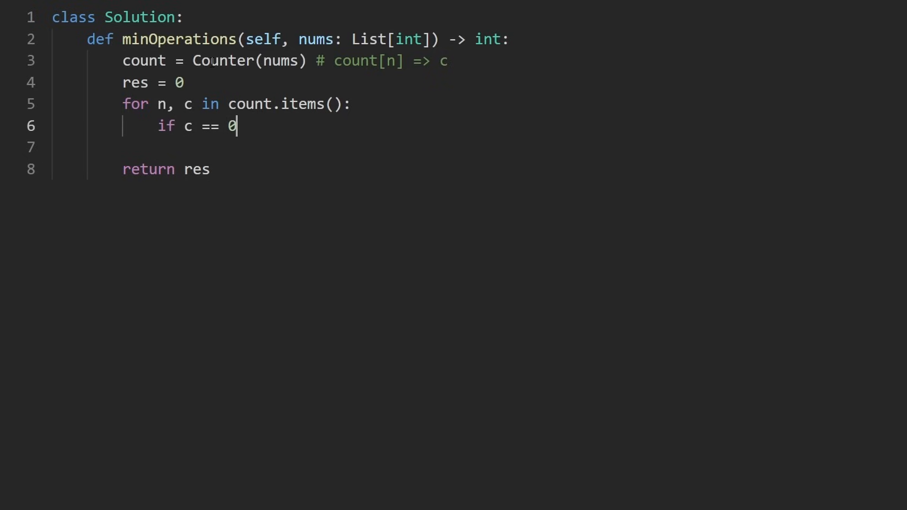
text(-1:)
text(return)
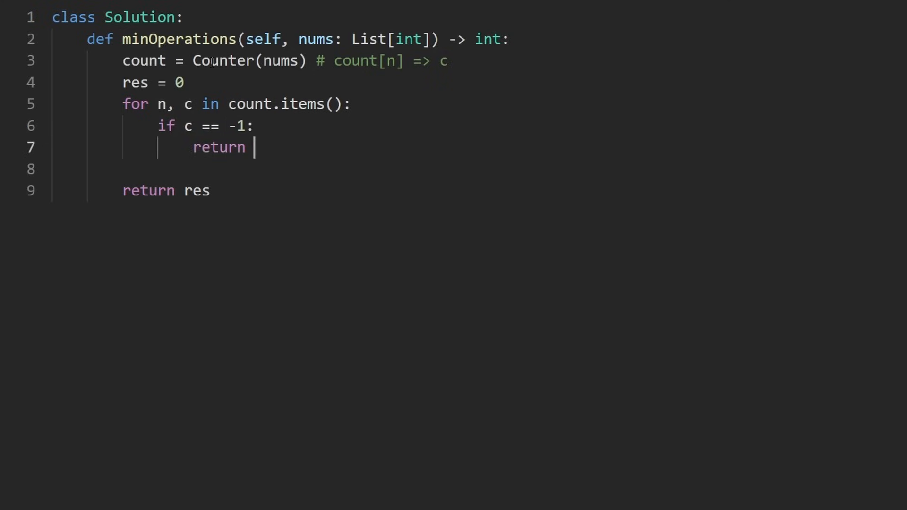
text(-1)
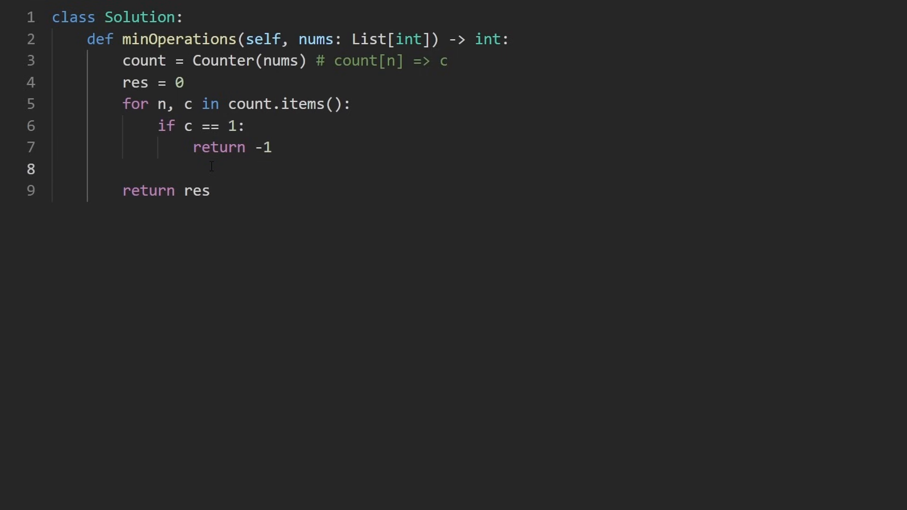
Add 'res += math.ceil(c / 3)' to the loop body after the count-of-one check
key(Enter)
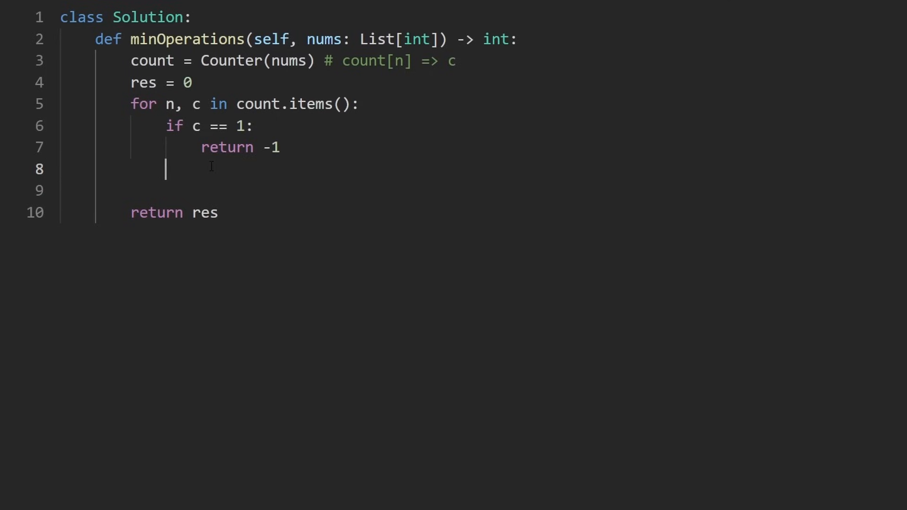
text(re)
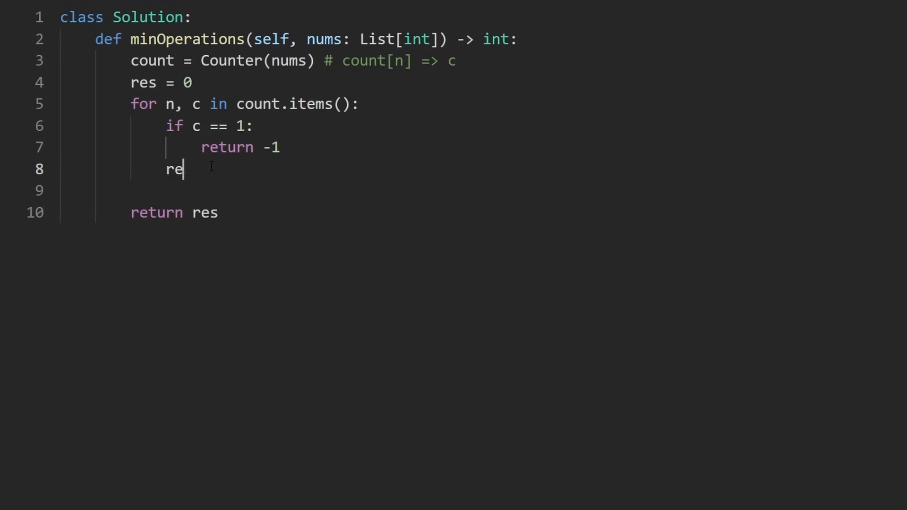
text(s +=)
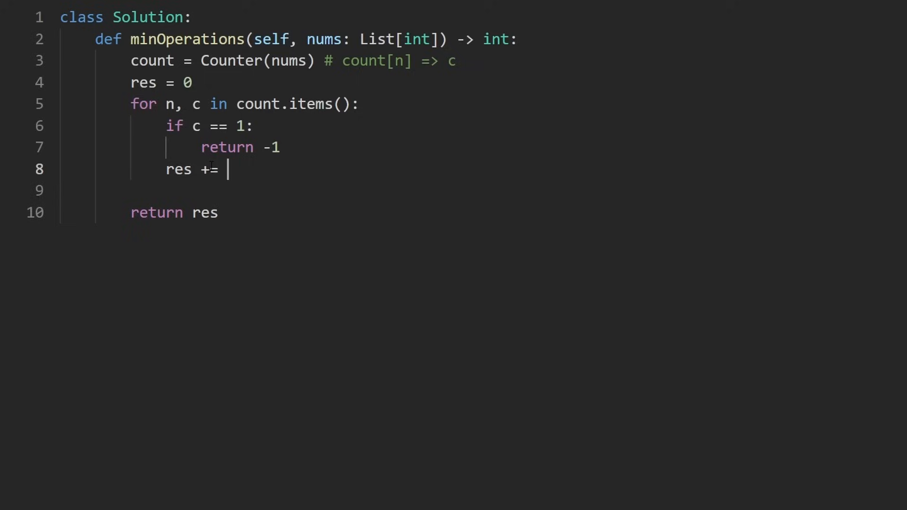
text((c /)
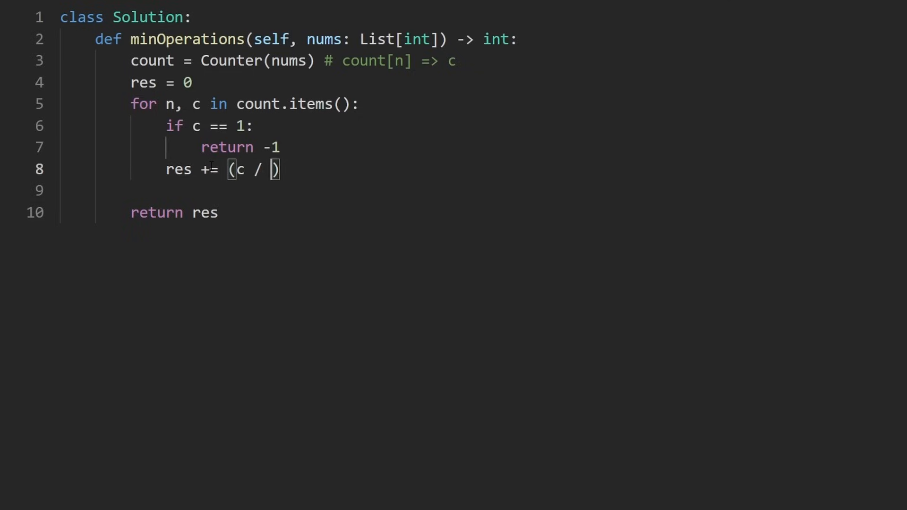
text(3)
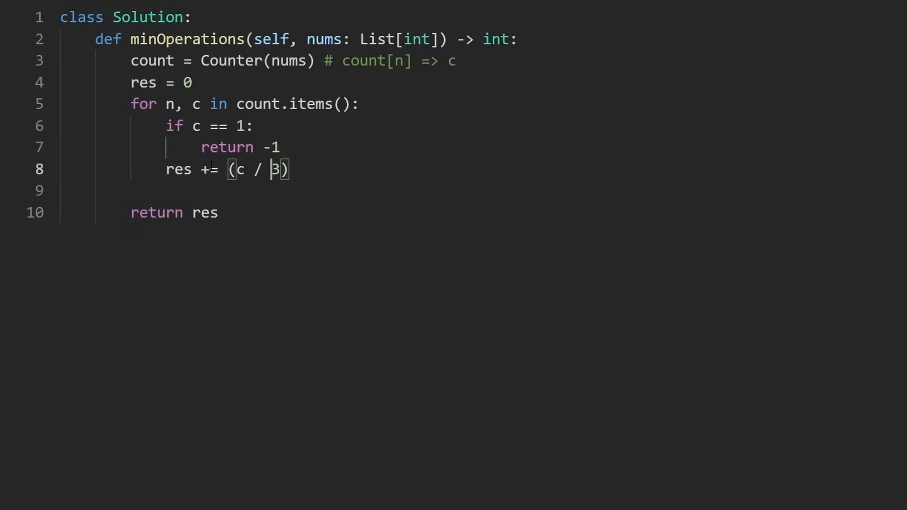
text(math.ceil)
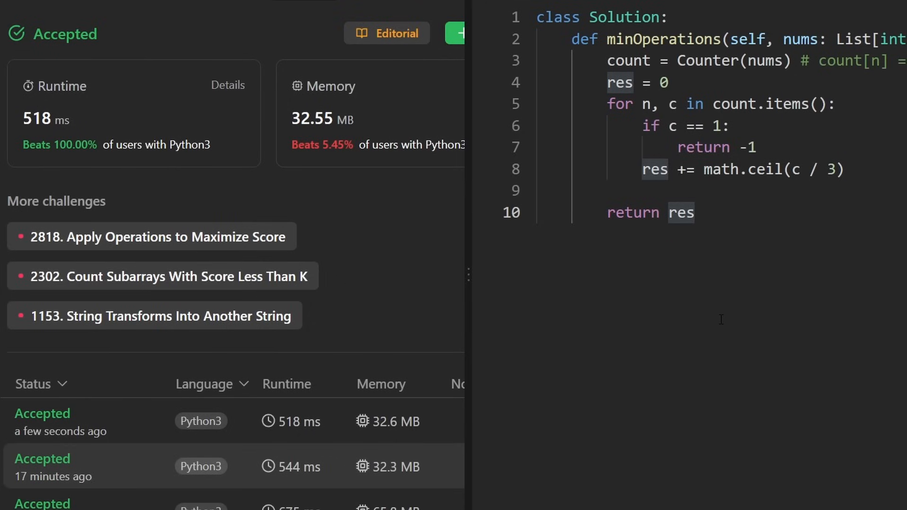
mouse_move(724, 317)
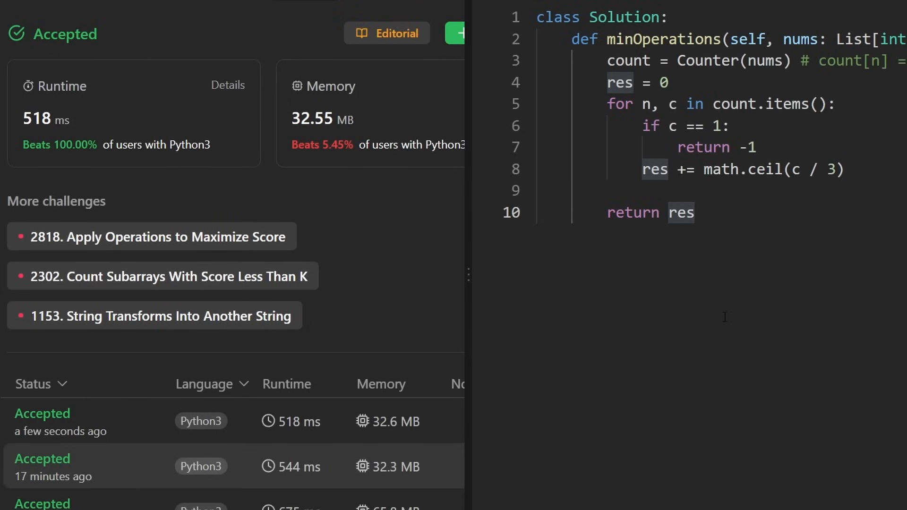